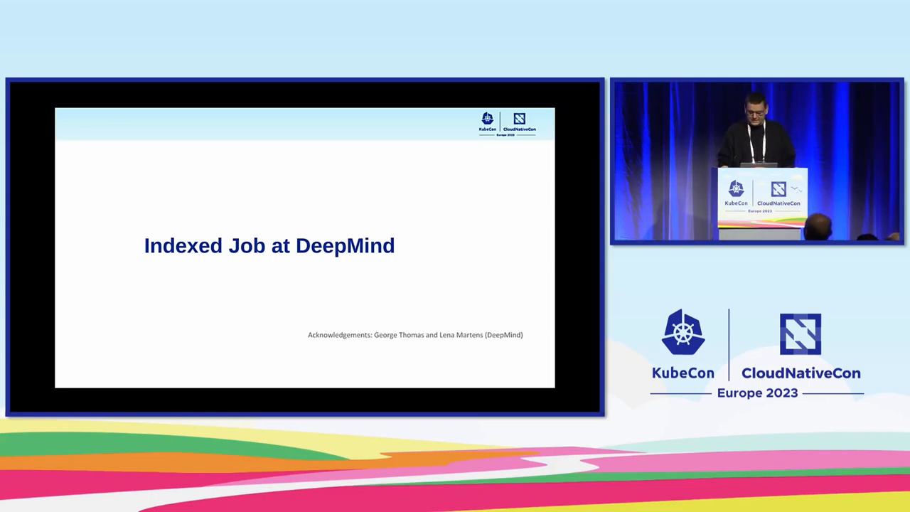
Step: Advance the slides, then open the prerecorded talk video from My files in the Files app
key("Right")
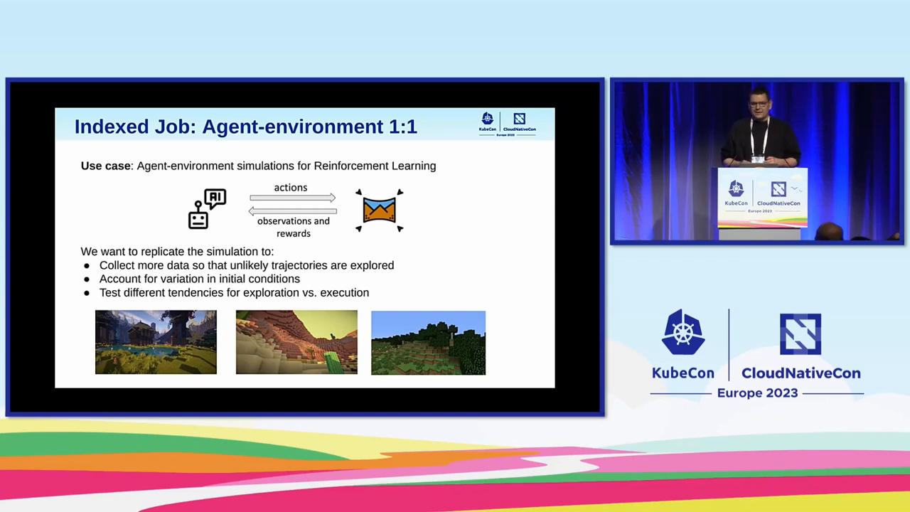
key("Right")
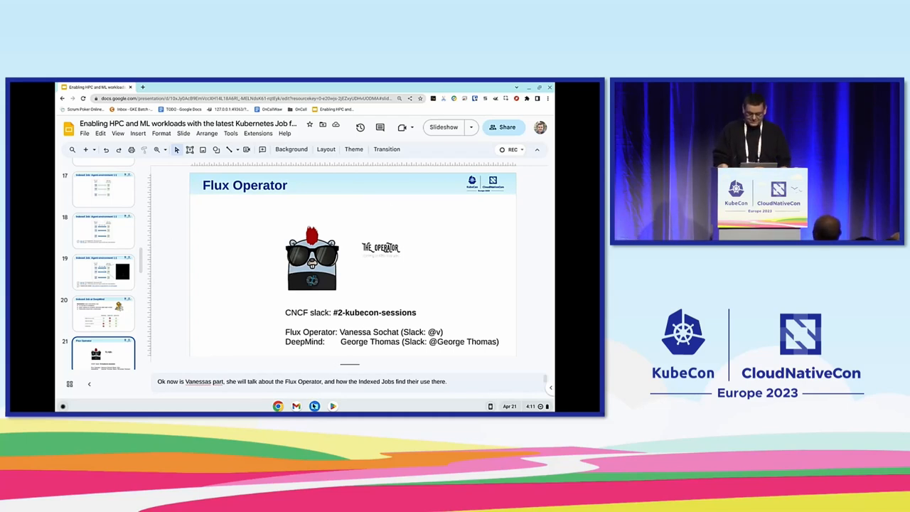
left_click(313, 406)
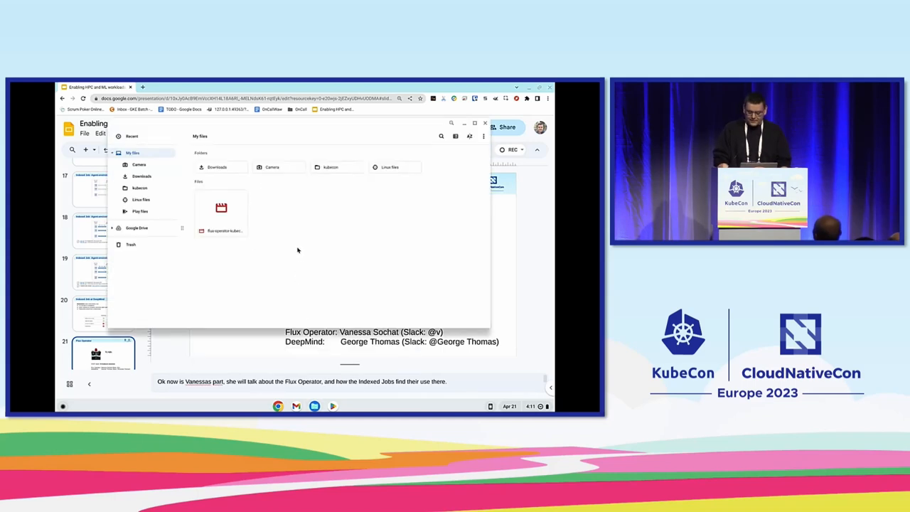
mouse_move(343, 122)
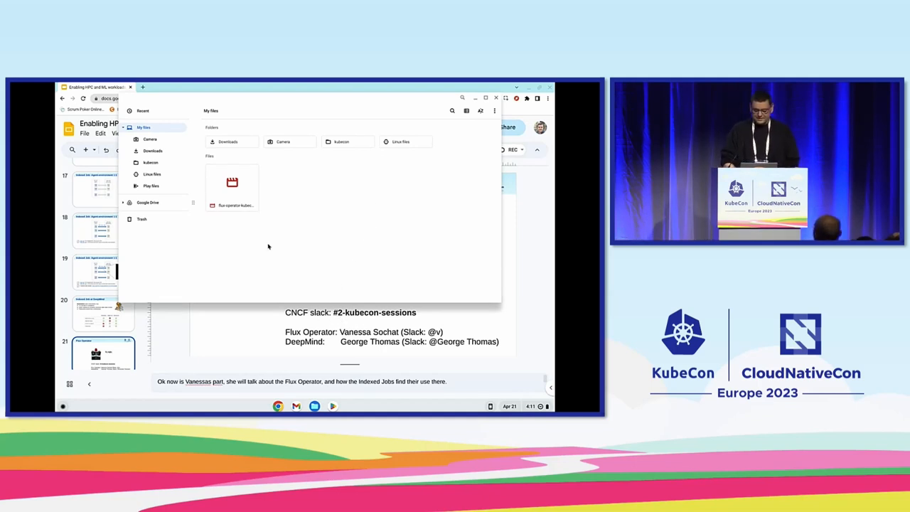
mouse_move(267, 228)
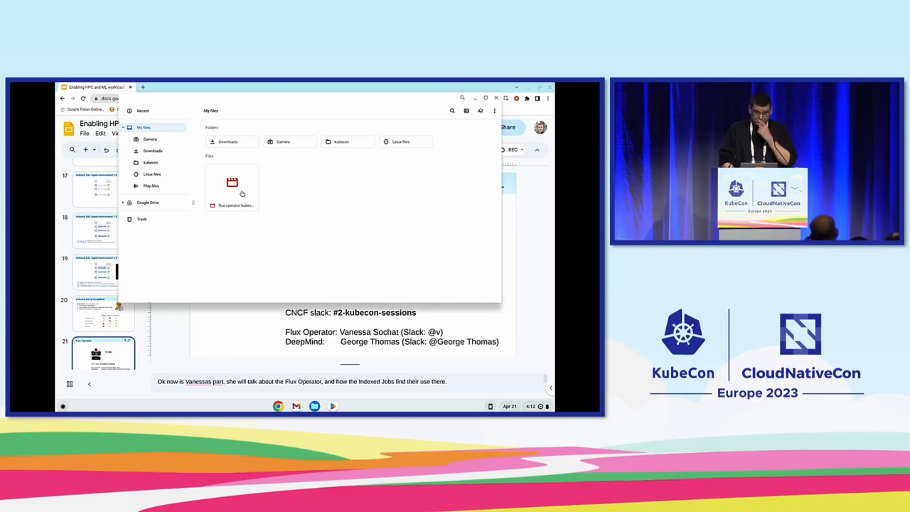
left_click(232, 186)
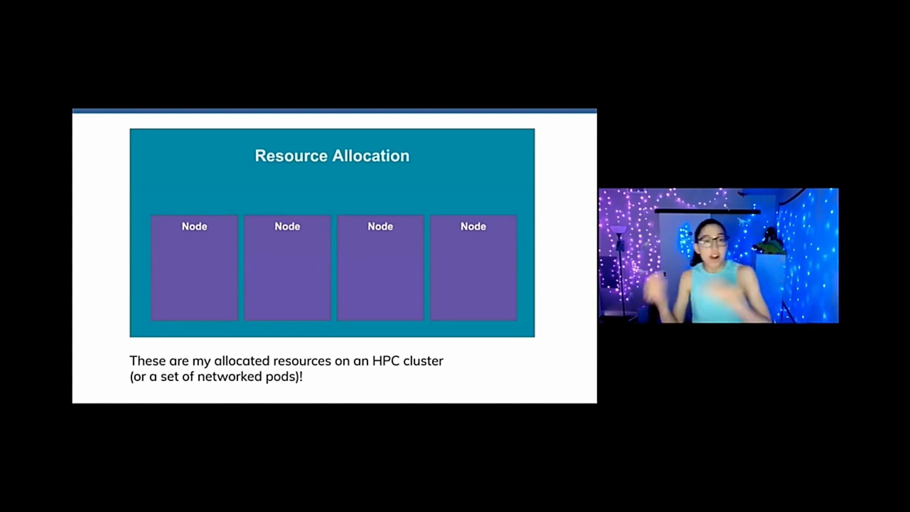
Step: Skip the video forward past the nested Flux instances slides to the 'Flux is really good at' slide
key("Right")
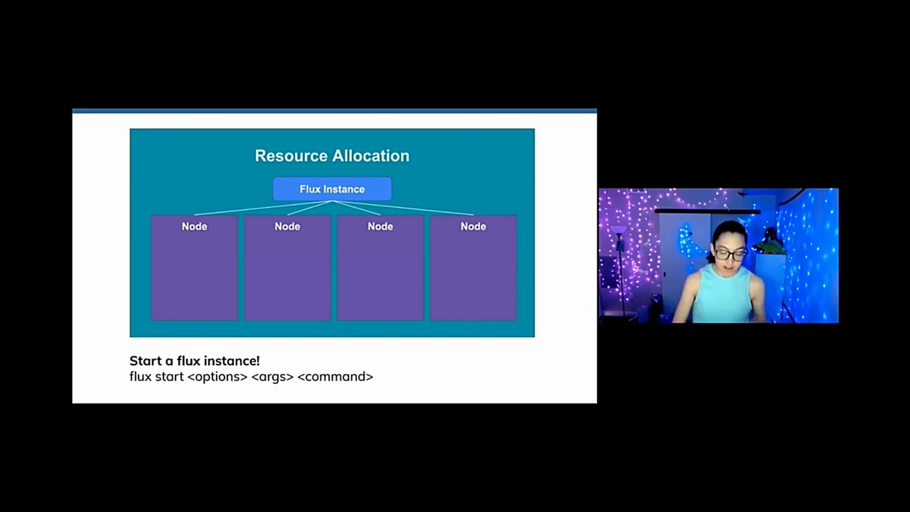
key("Right")
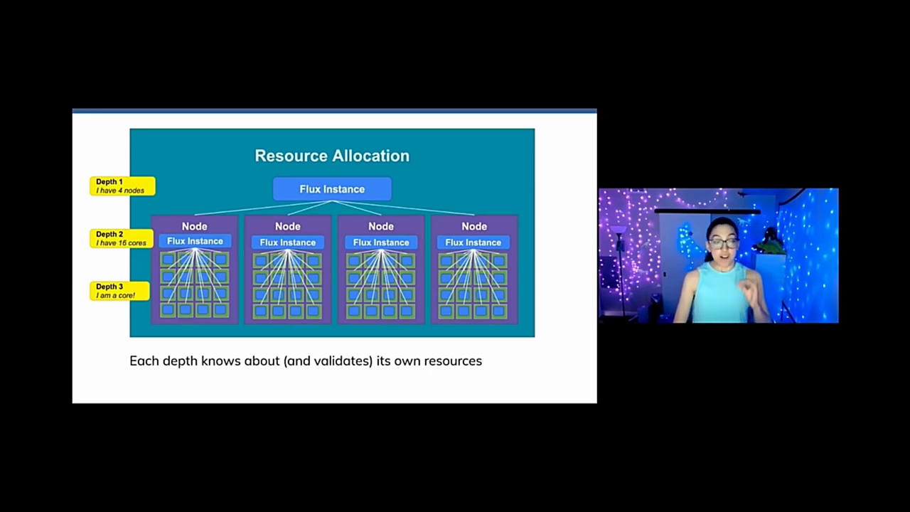
key("Right")
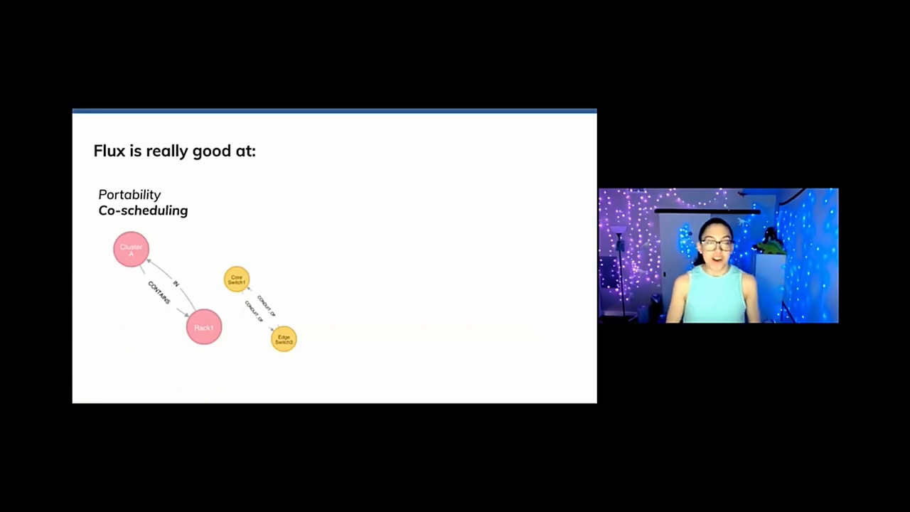
key("Right")
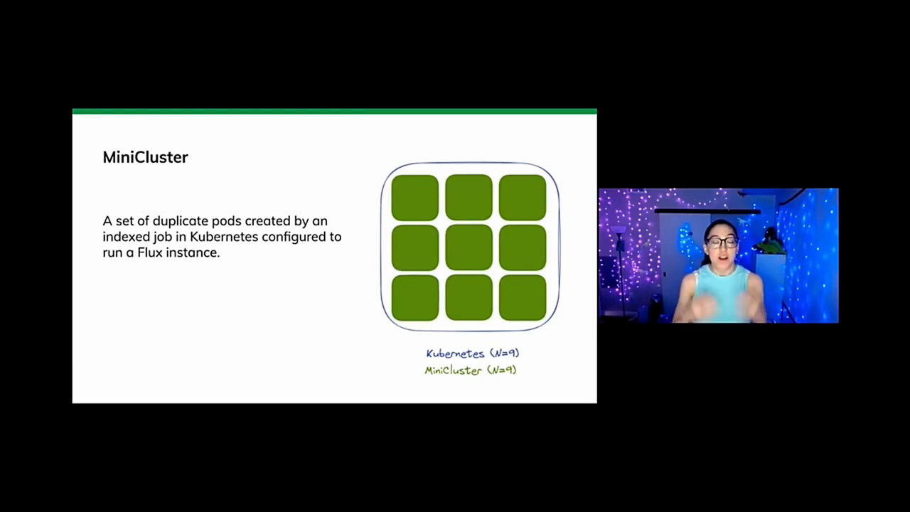
Step: Advance to the MiniCluster slide defining duplicate pods that run a Flux instance
key("Right")
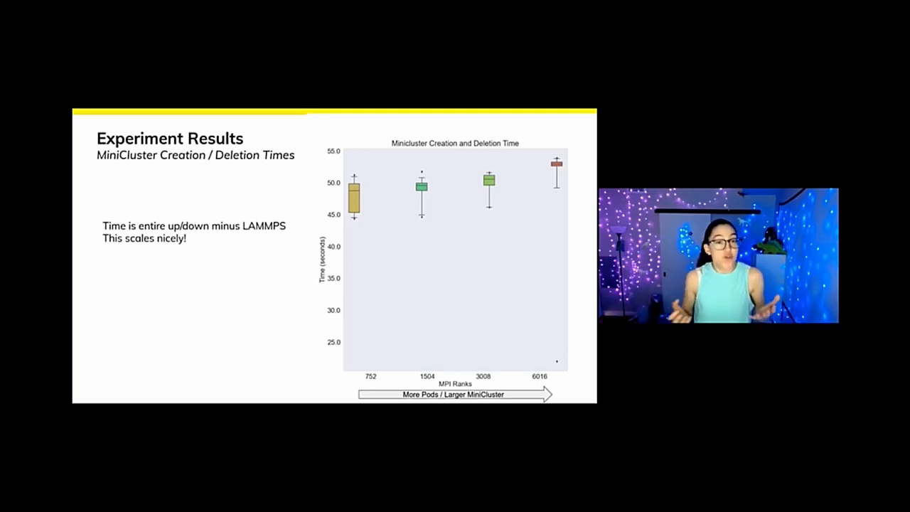
Step: Advance to the Experiment Results slide charting MiniCluster creation and deletion times
key("Right")
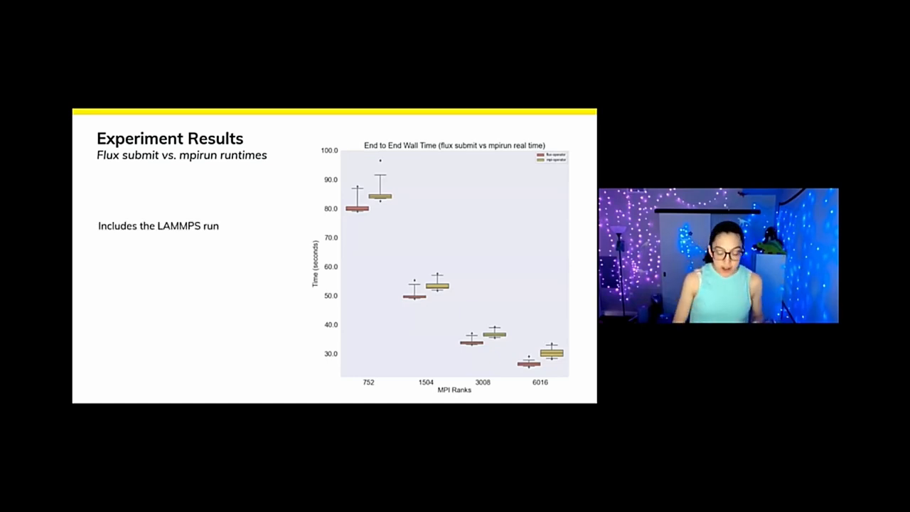
Step: Advance to the Experiment Results slide comparing flux submit and mpirun runtimes
key("Right")
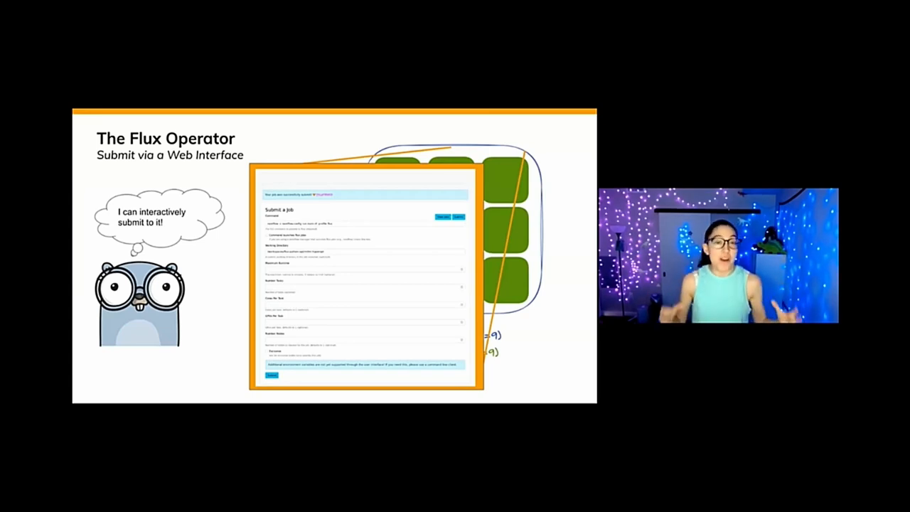
Step: Advance through the job-monitoring table slide to the first Operator Design Tips slide
key("Right")
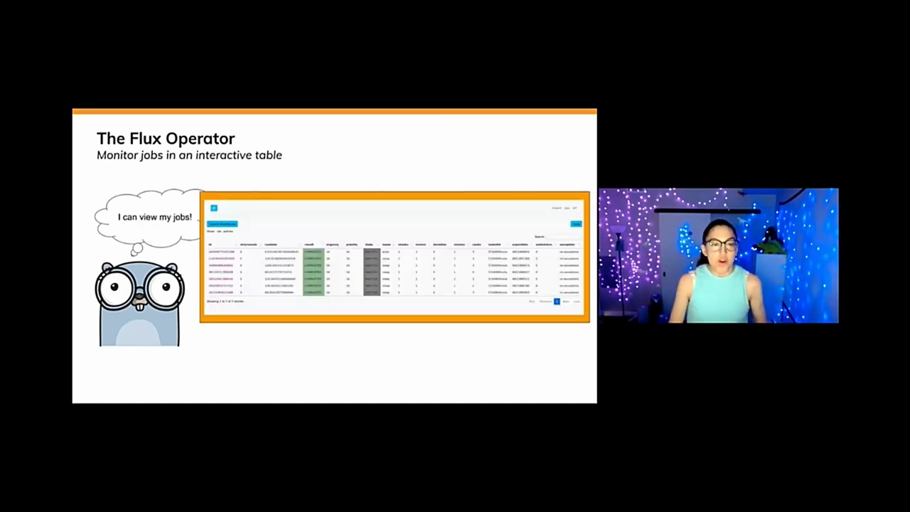
key("Right")
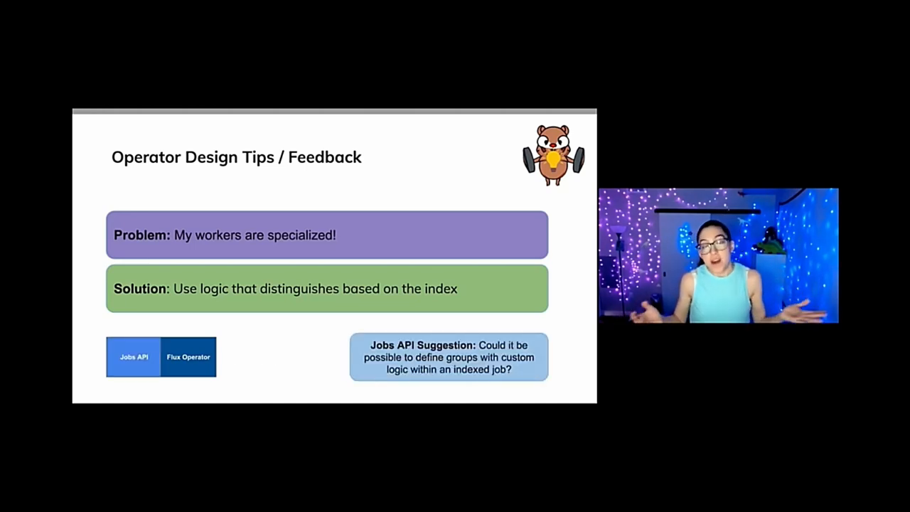
Step: Advance to the Operator Design Tips slide on multi-tenancy and root versus user permissions
key("Right")
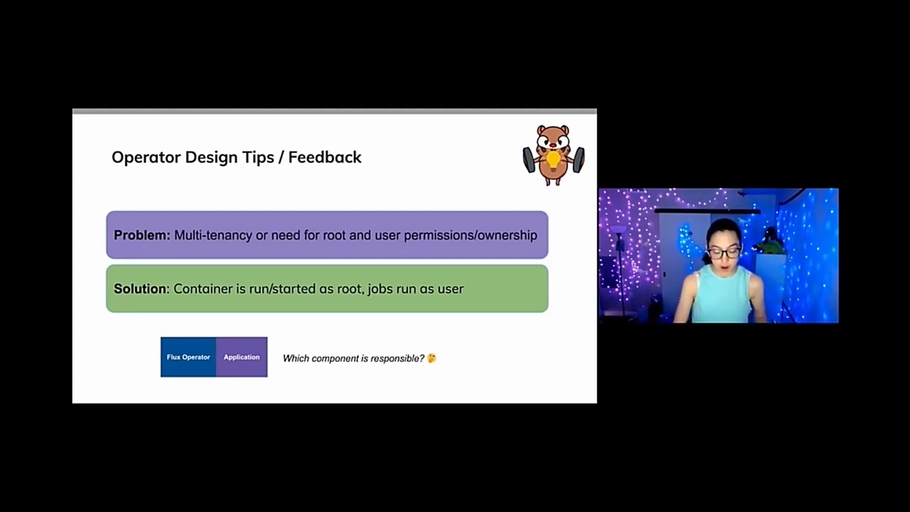
Step: Advance to the 'How do I get involved?' slide
key("Right")
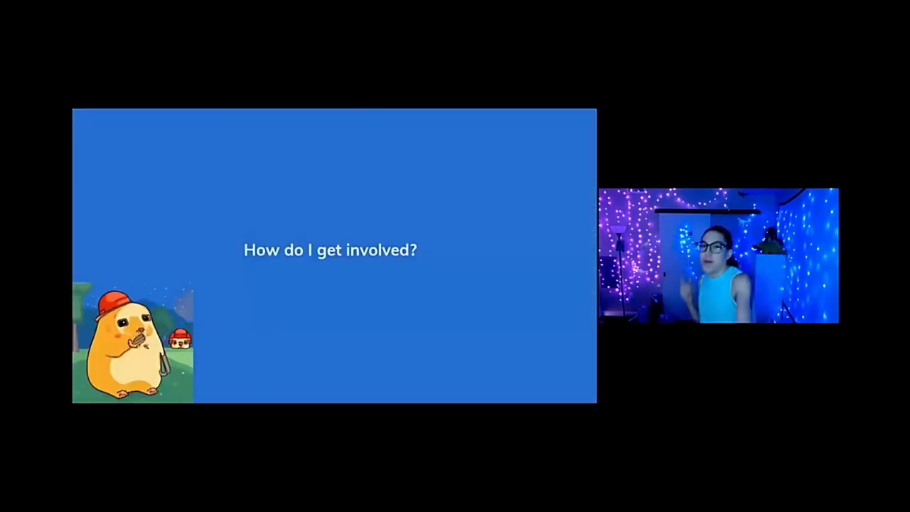